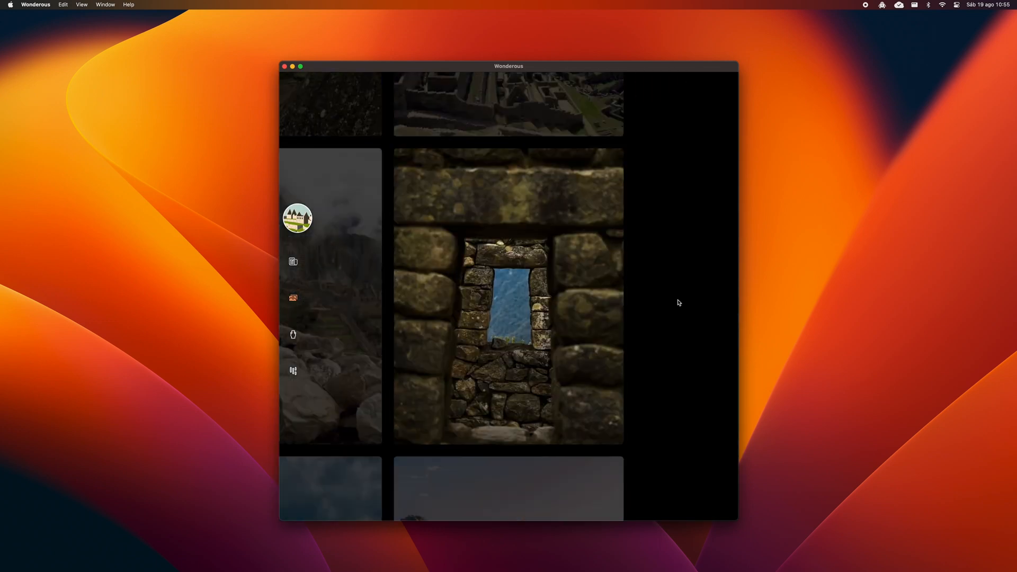
Switch to Machu Picchu's artifacts and browse all 366 of them.
{"action": "left_click", "coordinate": [292, 334]}
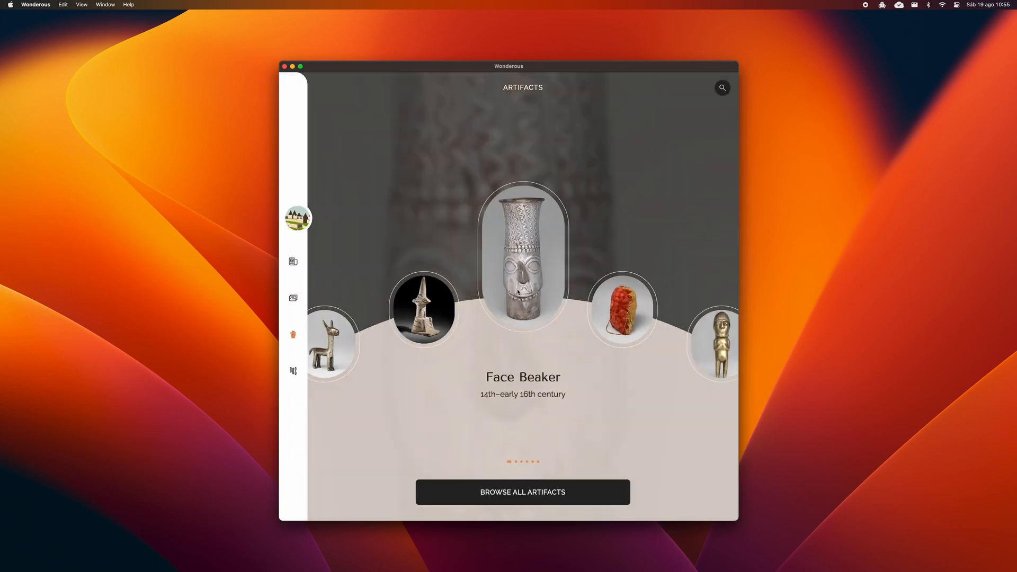
{"action": "left_click", "coordinate": [523, 492]}
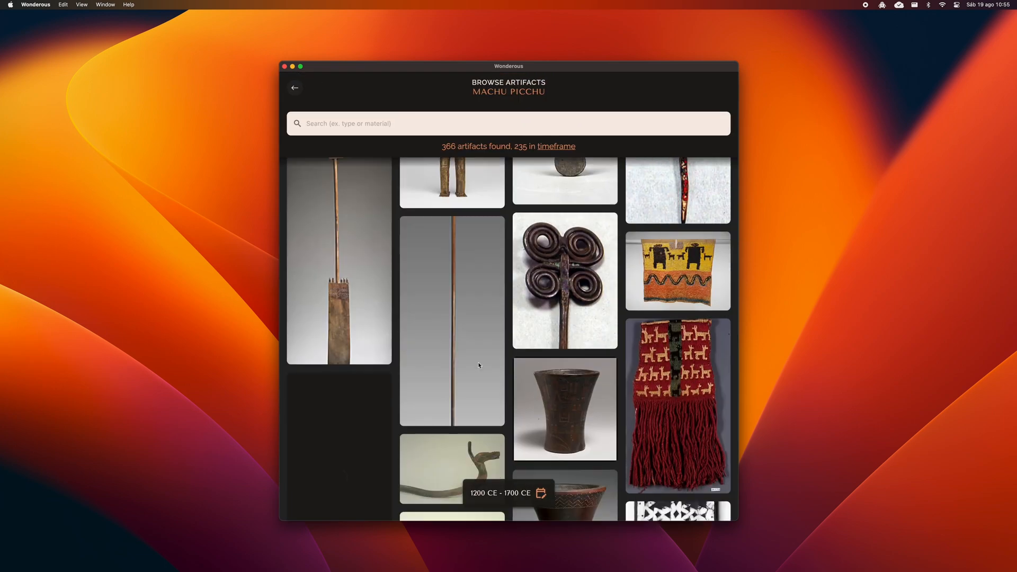
{"action": "left_click", "coordinate": [295, 88]}
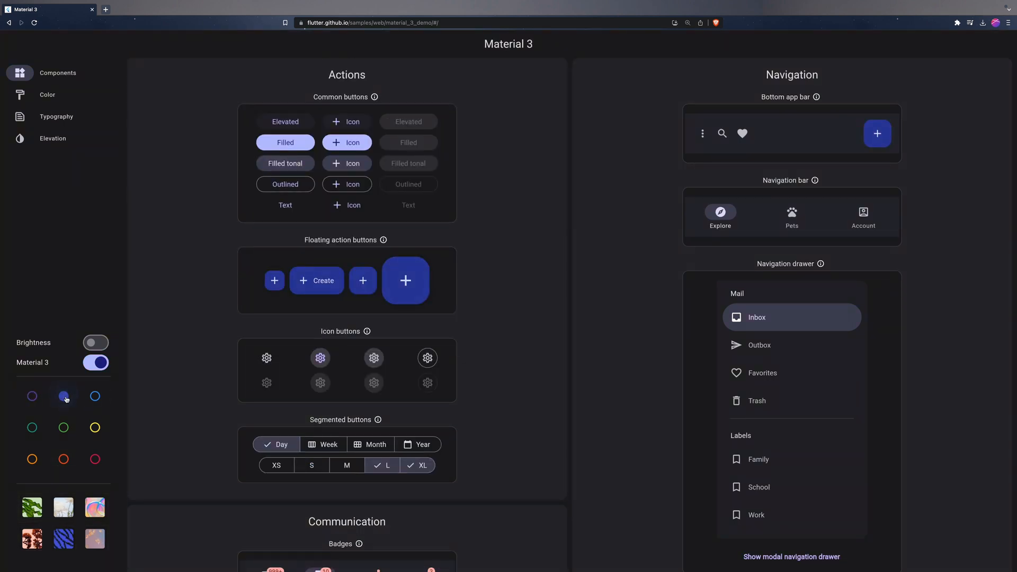
{"action": "left_click", "coordinate": [95, 343]}
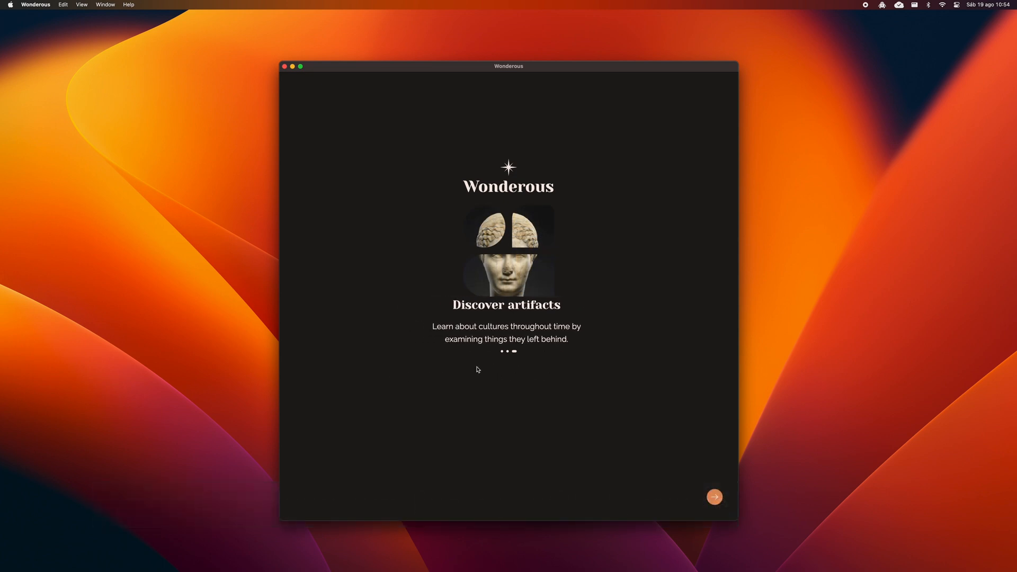
Finish the Wonderous intro, page to Machu Picchu and open its details.
{"action": "left_click", "coordinate": [714, 497]}
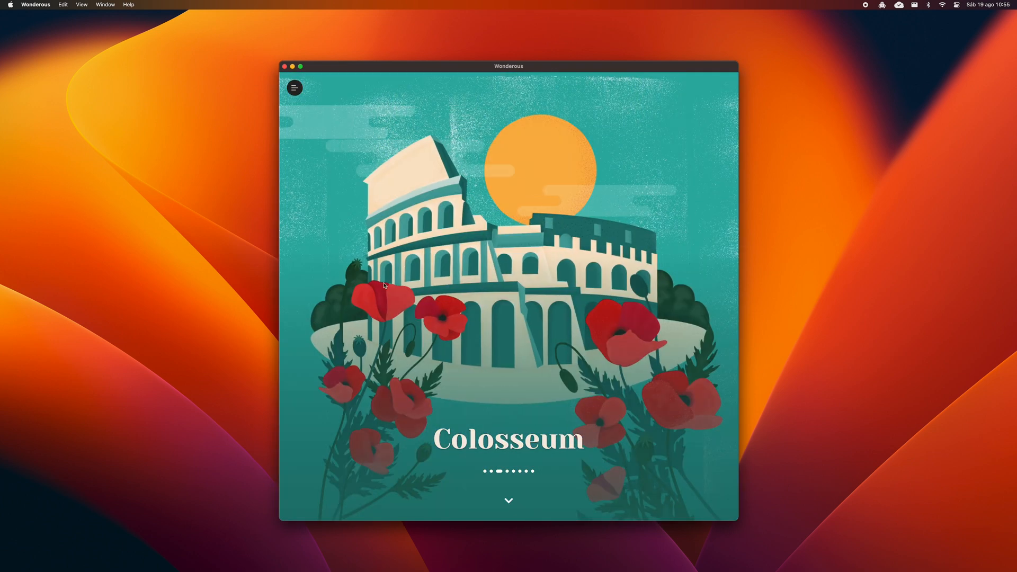
{"action": "left_click", "coordinate": [294, 87]}
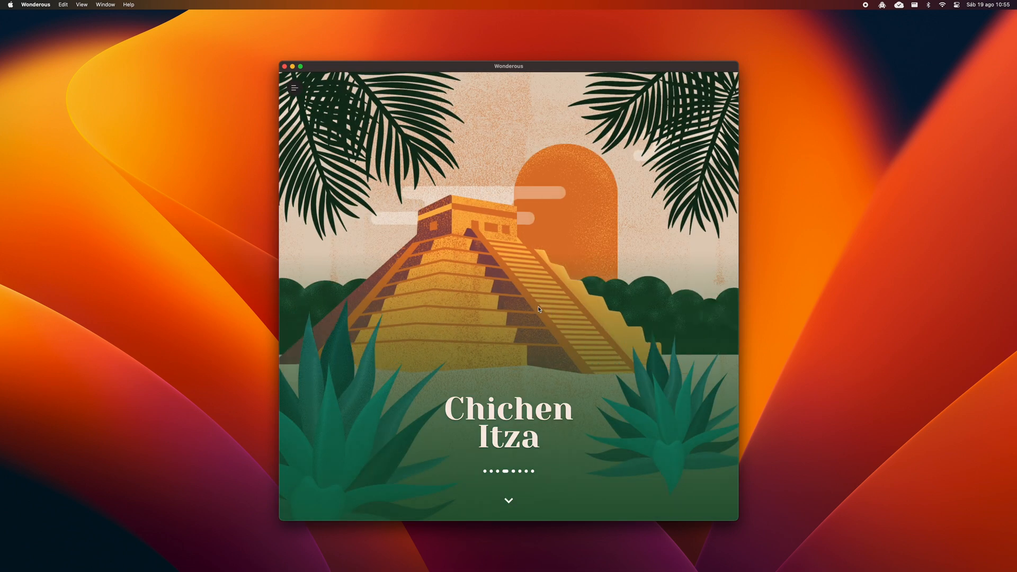
{"action": "left_click", "coordinate": [509, 500]}
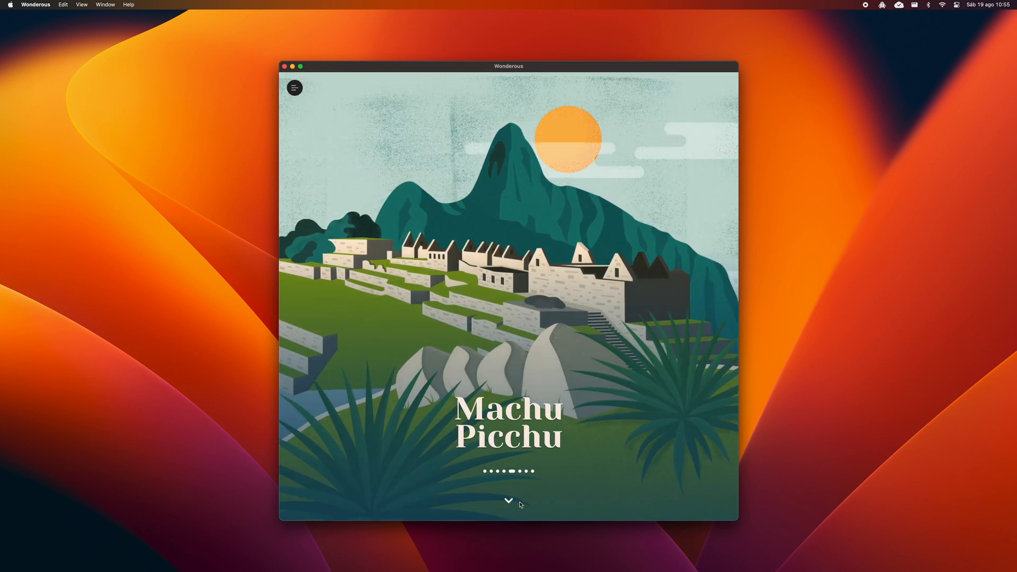
{"action": "left_click", "coordinate": [508, 500]}
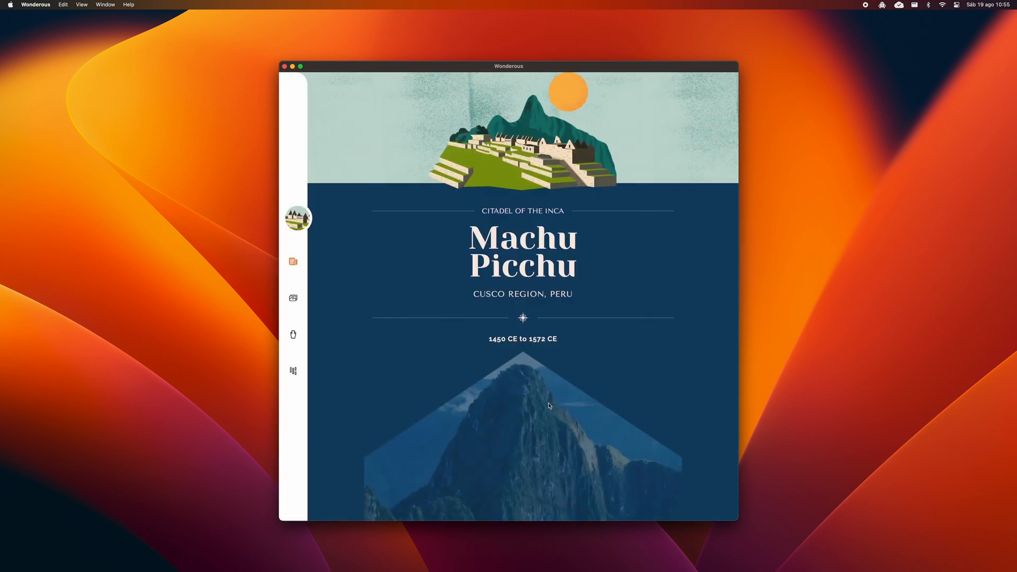
Scroll through Machu Picchu's facts, history, construction and location sections.
{"action": "scroll", "scroll_direction": "down", "scroll_amount": 3}
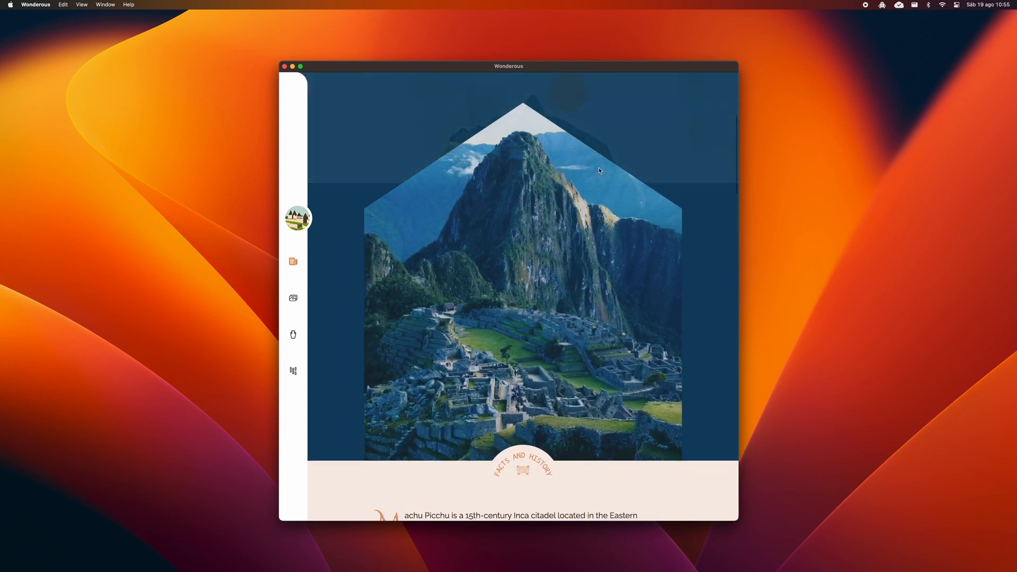
{"action": "scroll", "scroll_direction": "down", "scroll_amount": 3}
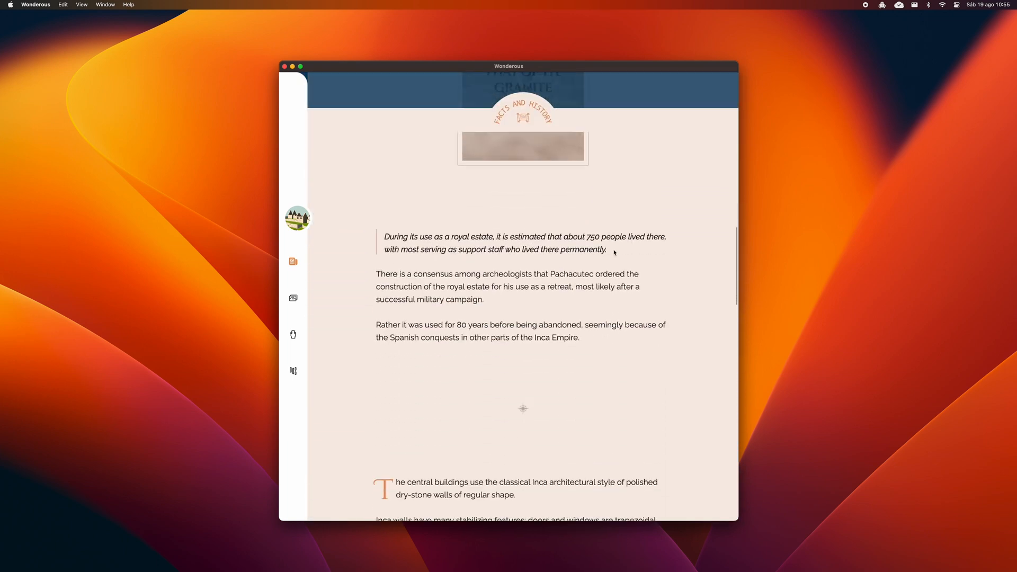
{"action": "scroll", "scroll_direction": "down", "scroll_amount": 3}
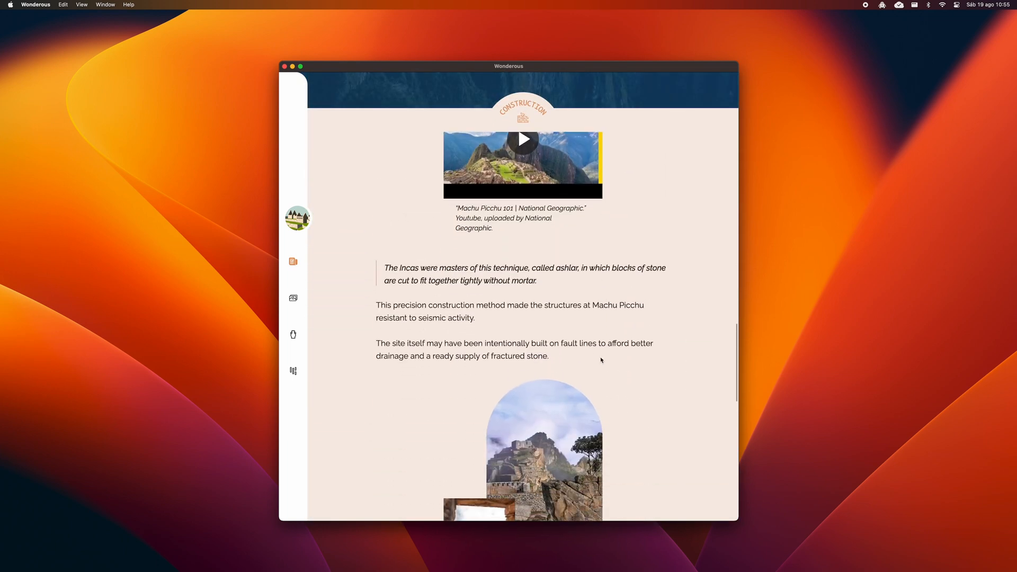
{"action": "scroll", "scroll_direction": "down", "scroll_amount": 3}
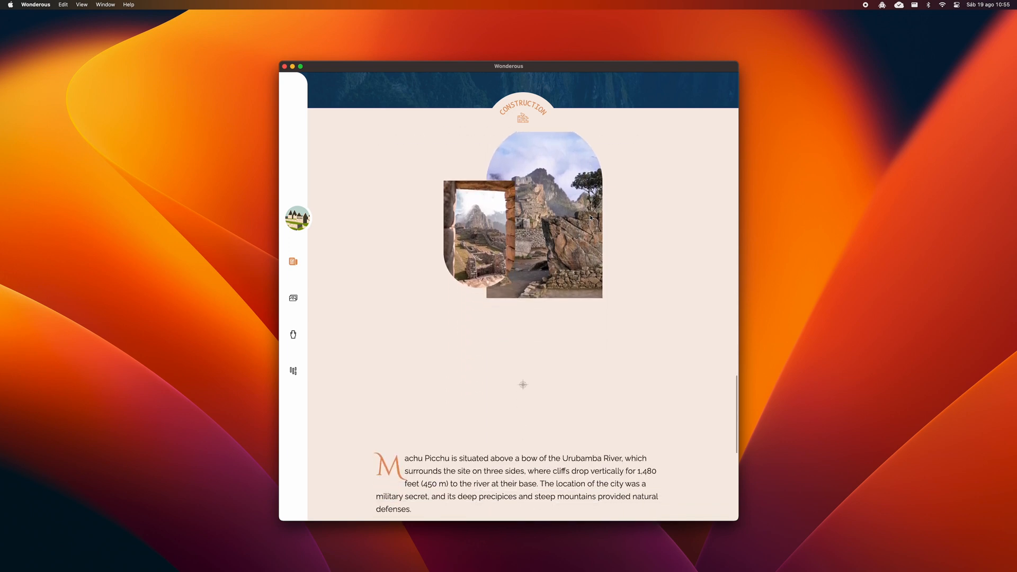
{"action": "scroll", "scroll_direction": "down", "scroll_amount": 3}
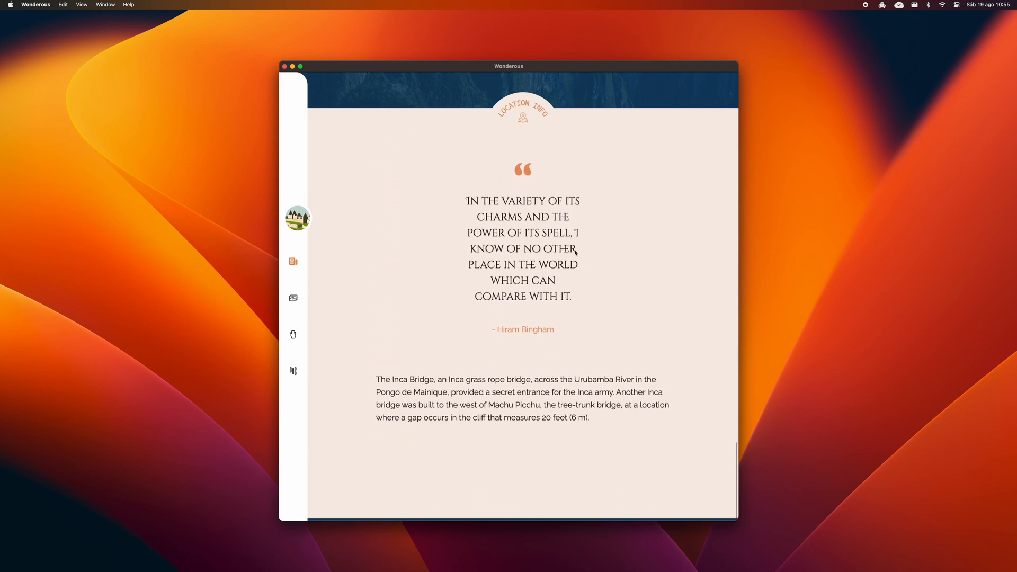
{"action": "scroll", "scroll_direction": "up", "scroll_amount": 3}
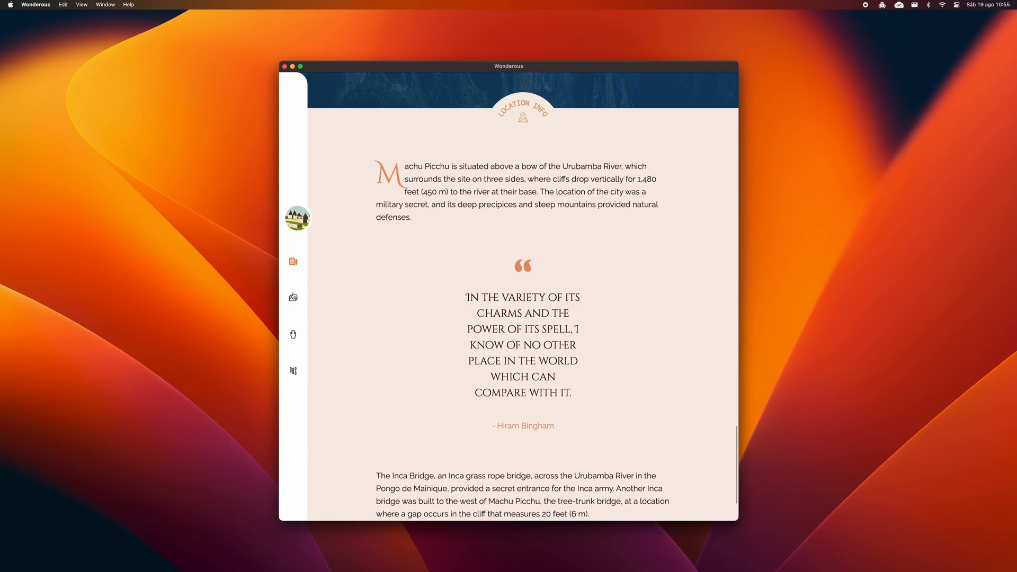
{"action": "left_click", "coordinate": [292, 297]}
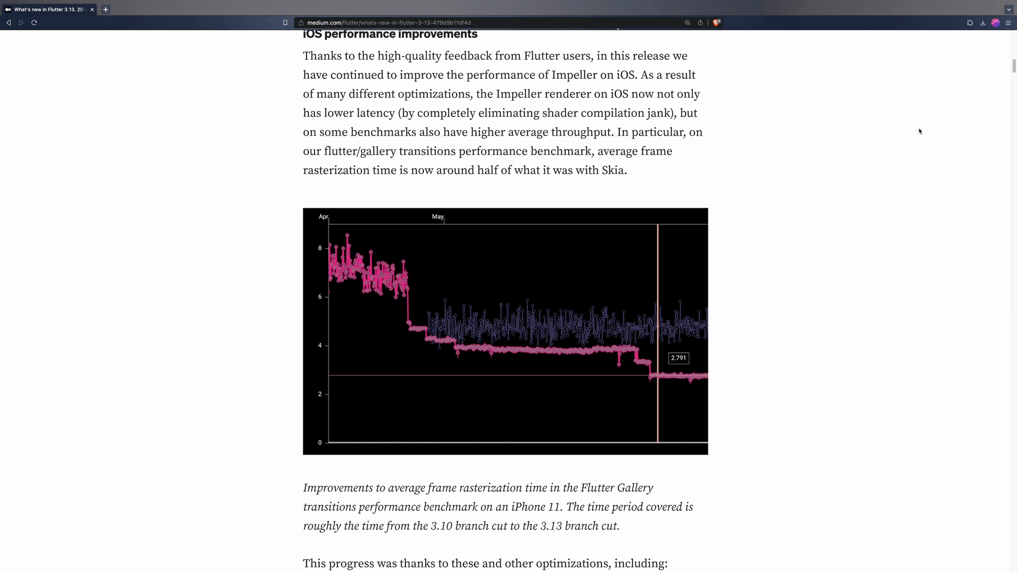
Scroll the post through iOS performance, Fidelity improvements and Impeller on Android.
{"action": "scroll", "scroll_direction": "down", "scroll_amount": 3}
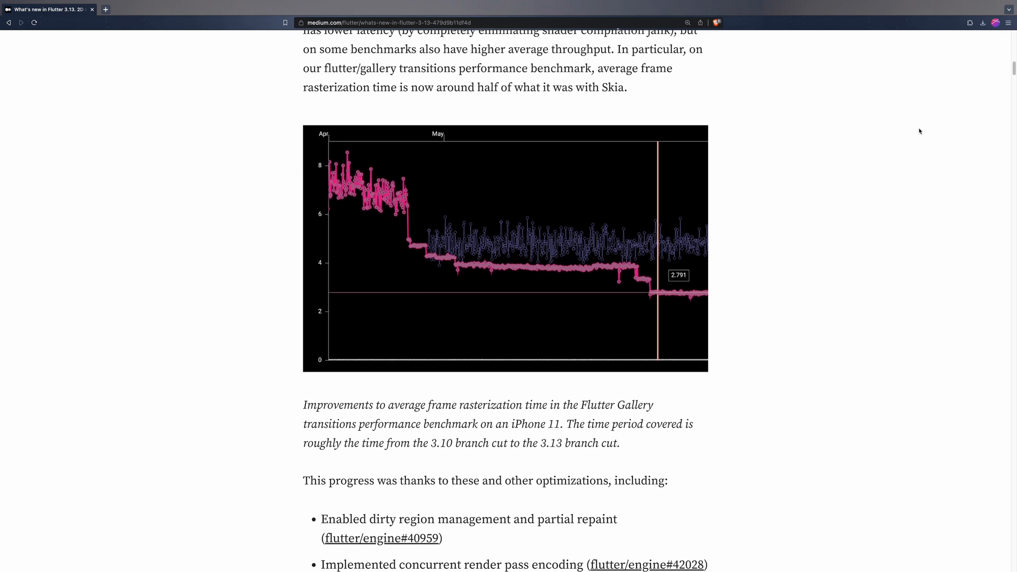
{"action": "scroll", "scroll_direction": "down", "scroll_amount": 3}
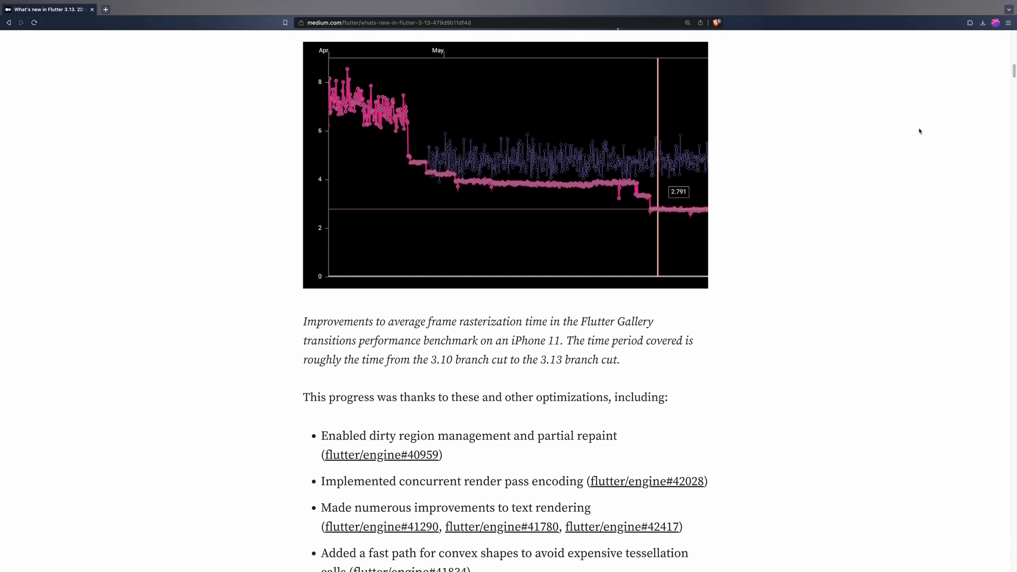
{"action": "scroll", "scroll_direction": "down", "scroll_amount": 3}
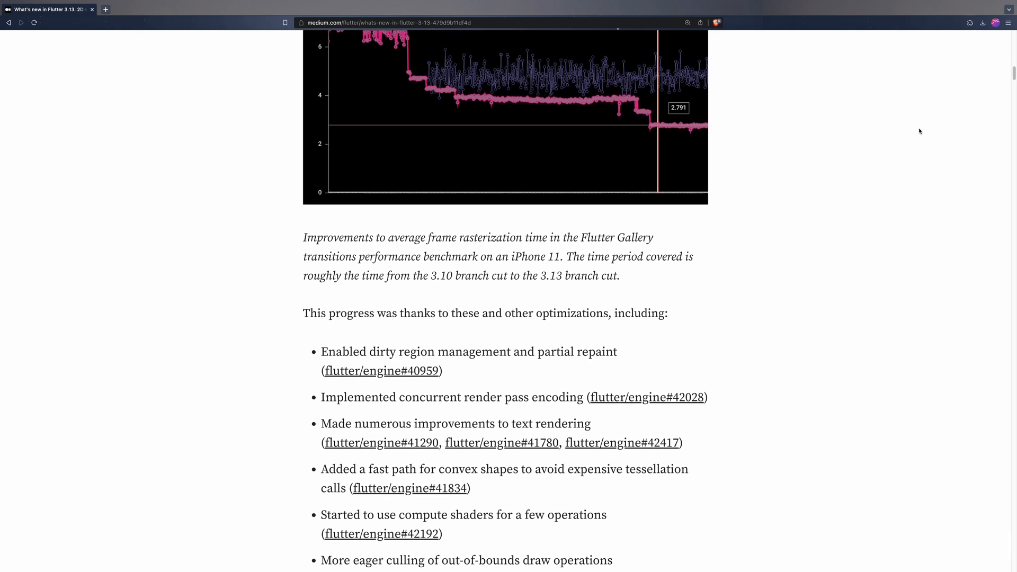
{"action": "scroll", "scroll_direction": "down", "scroll_amount": 3}
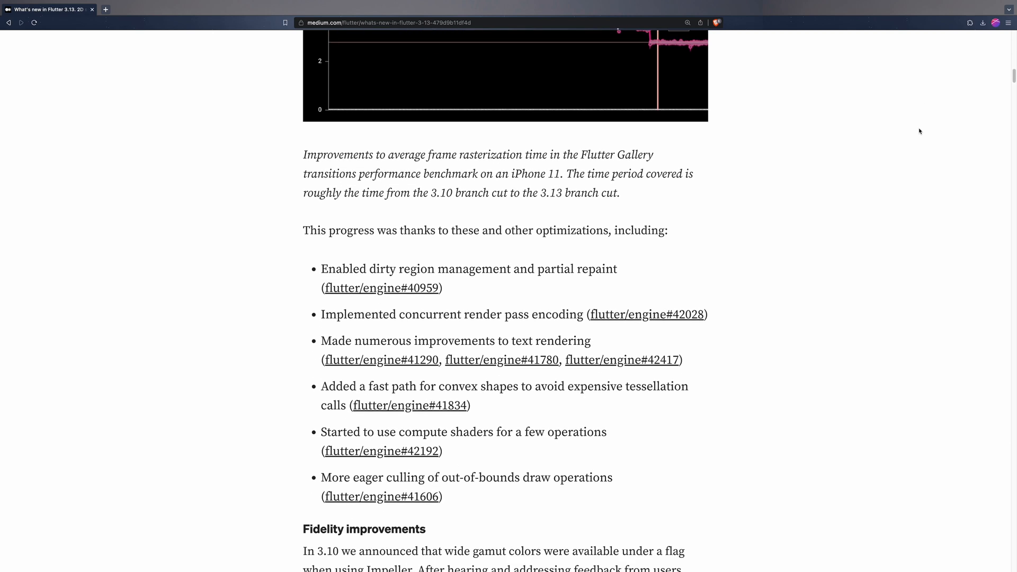
{"action": "scroll", "scroll_direction": "down", "scroll_amount": 3}
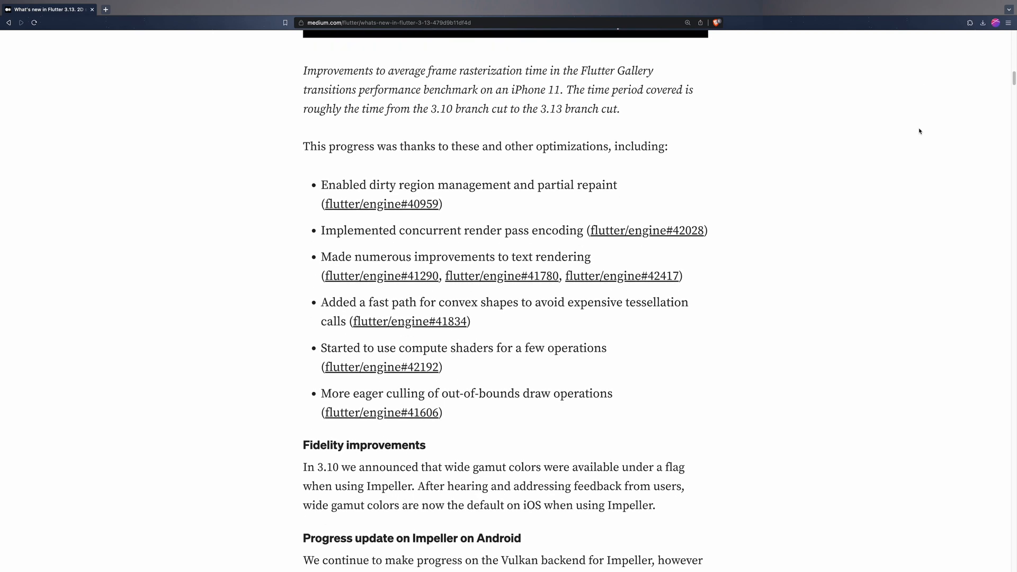
{"action": "scroll", "scroll_direction": "down", "scroll_amount": 3}
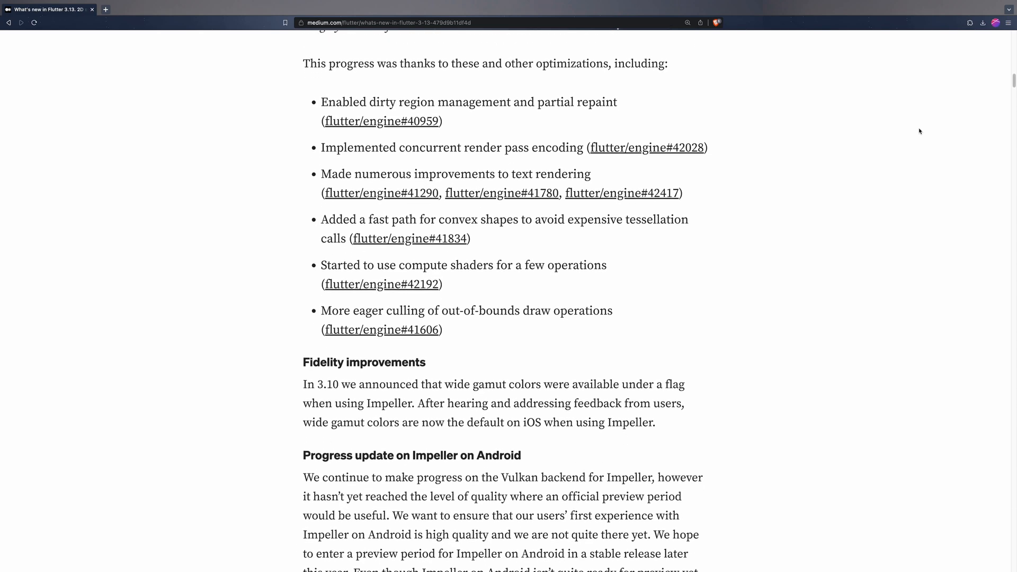
{"action": "scroll", "scroll_direction": "down", "scroll_amount": 3}
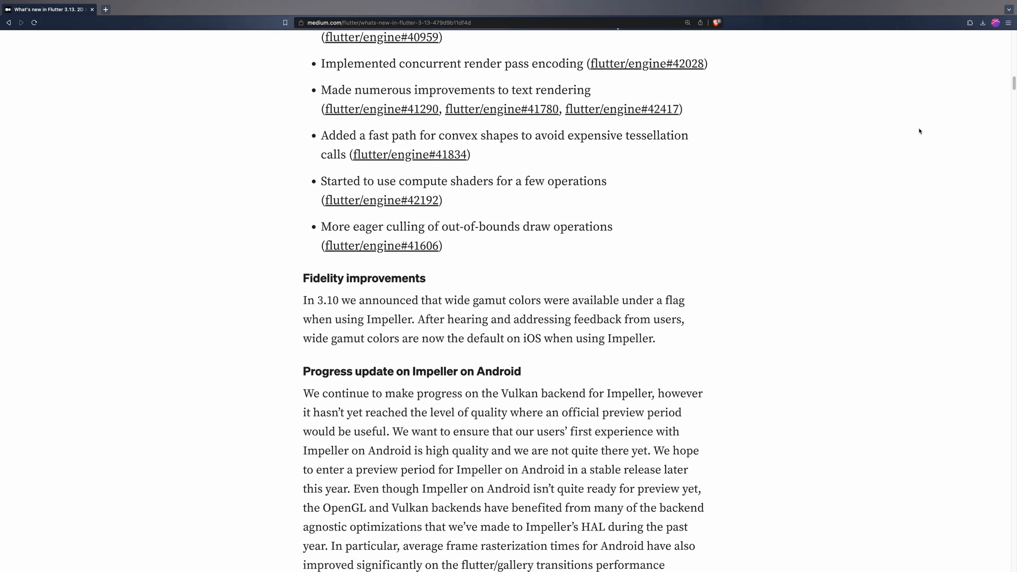
{"action": "scroll", "scroll_direction": "down", "scroll_amount": 3}
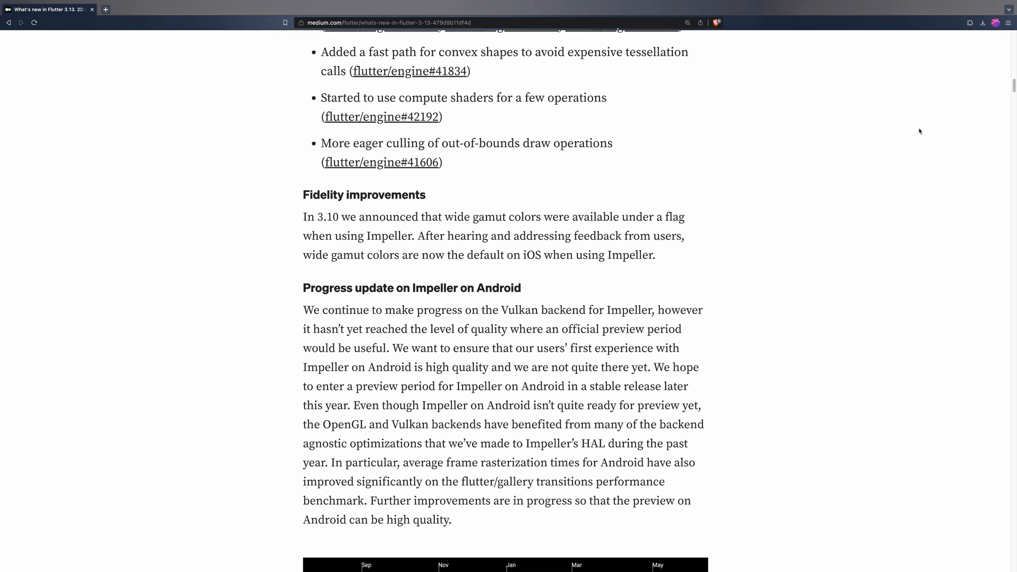
{"action": "scroll", "scroll_direction": "down", "scroll_amount": 3}
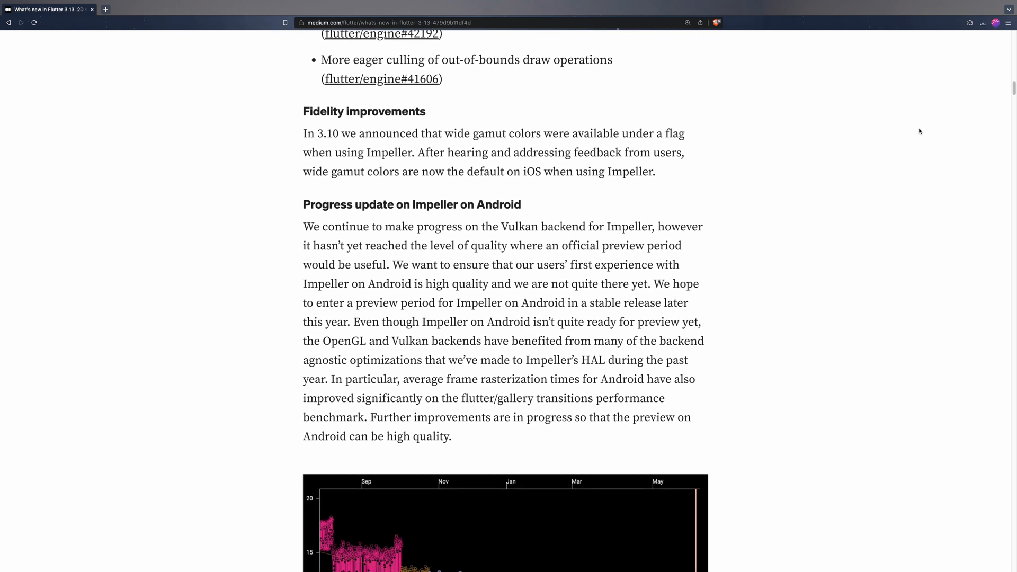
{"action": "scroll", "scroll_direction": "down", "scroll_amount": 3}
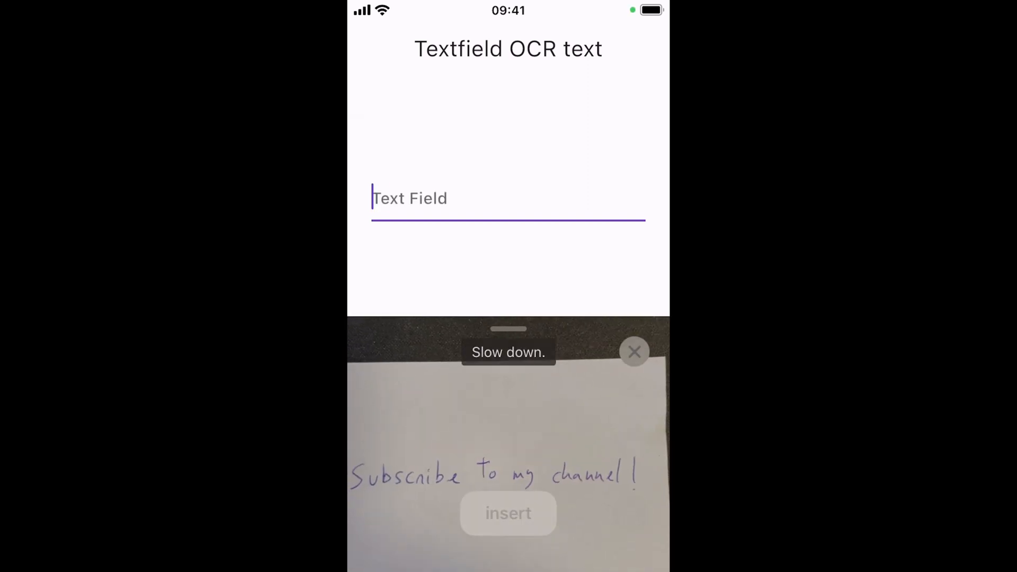
Insert scanned handwriting, erase the field's sentence, then start a new Scan Text.
{"action": "left_click", "coordinate": [508, 514]}
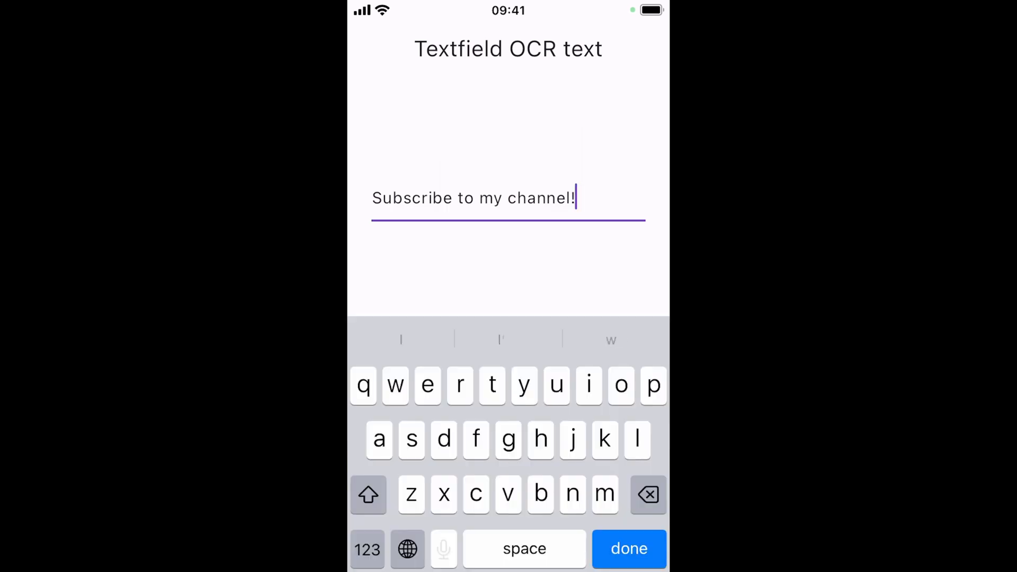
{"action": "left_click", "coordinate": [628, 549]}
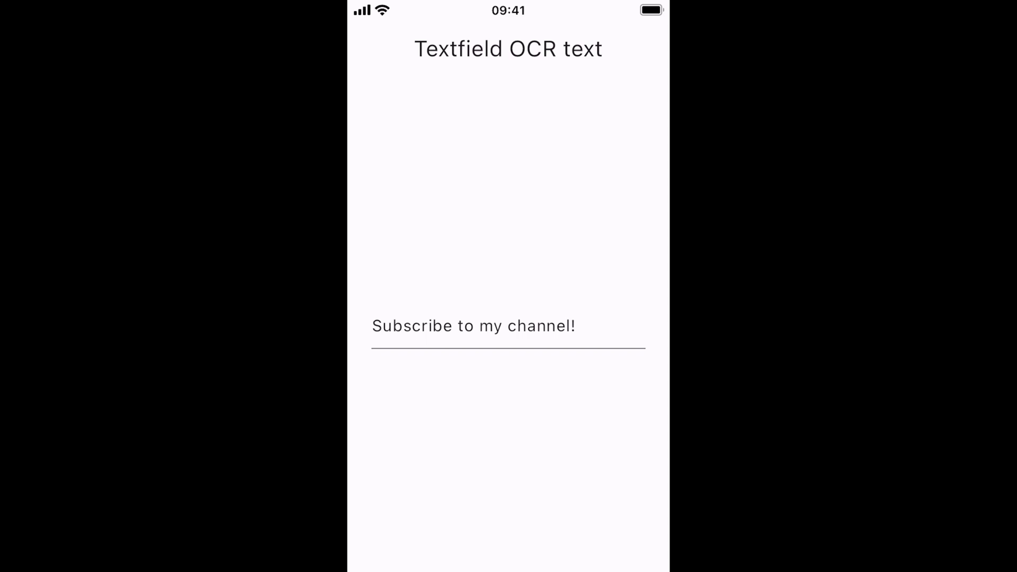
{"action": "left_click", "coordinate": [473, 326]}
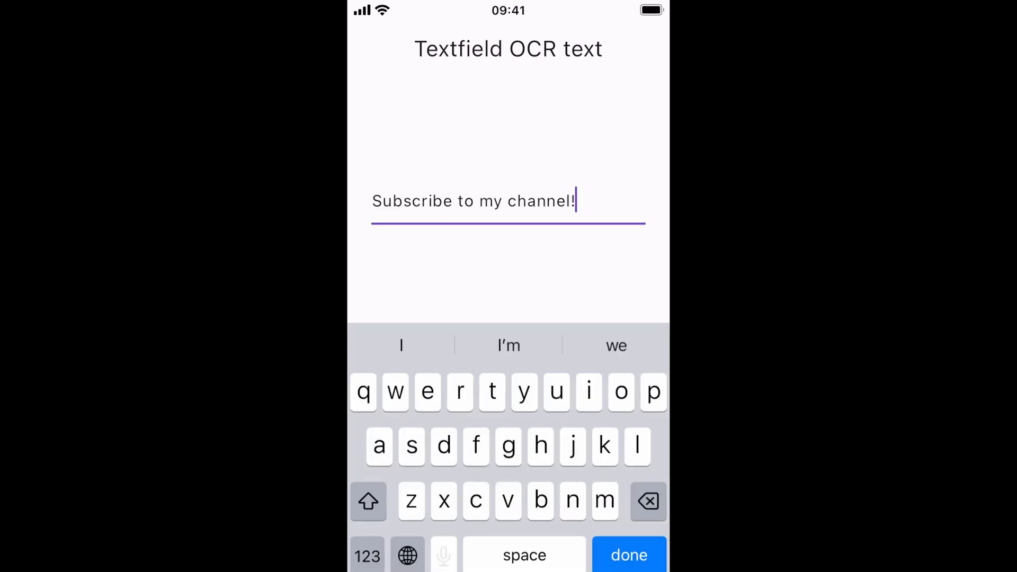
{"action": "left_click", "coordinate": [647, 500]}
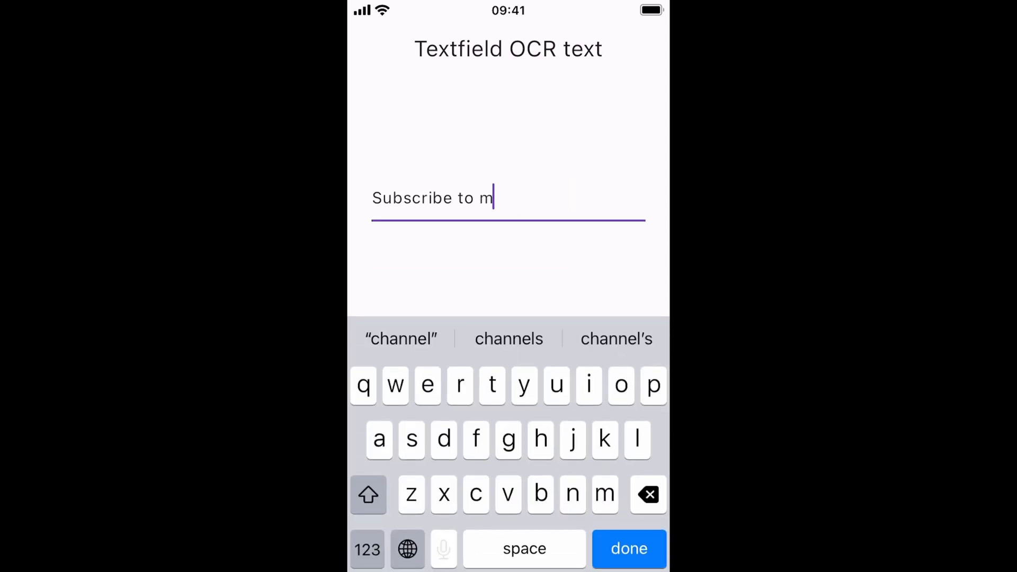
{"action": "left_click", "coordinate": [647, 494]}
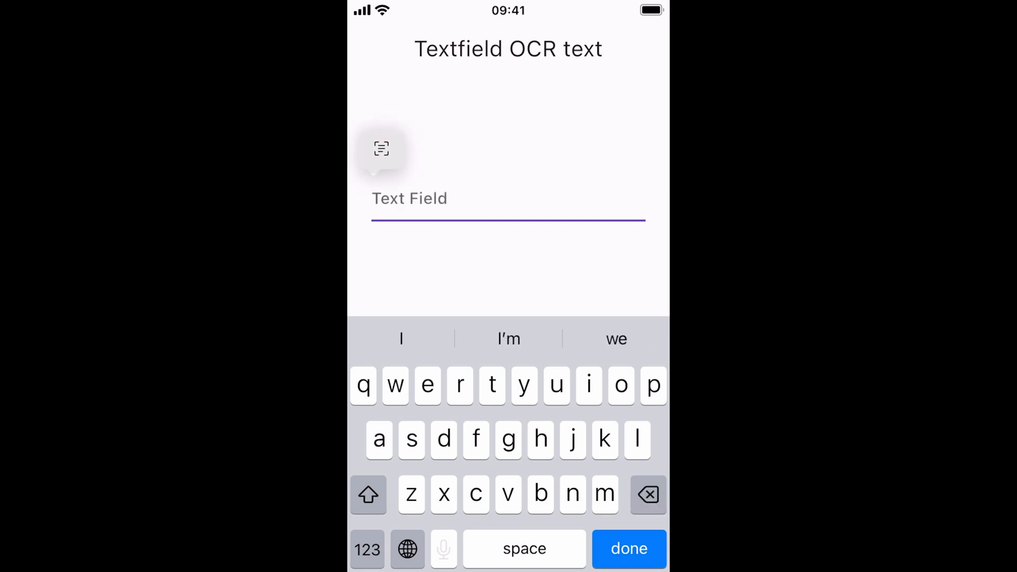
{"action": "left_click", "coordinate": [382, 150]}
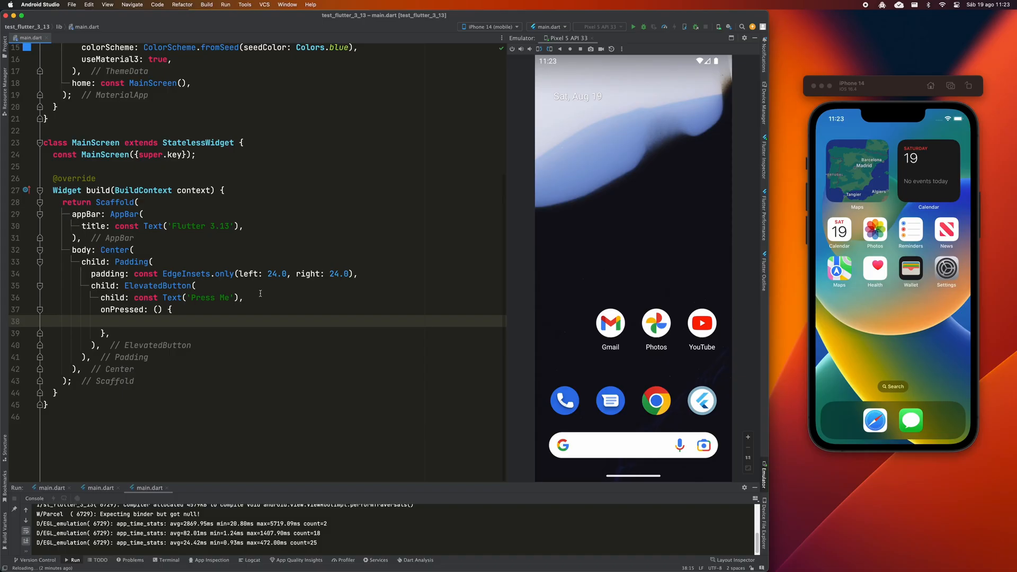
Add showAdaptiveDialog titled 'Adaptive dialog', hot reload, and set CupertinoDatePickerMode.monthYear.
{"action": "type", "text": "showAdaptiveDialog(context: context, builder: (context) =>"}
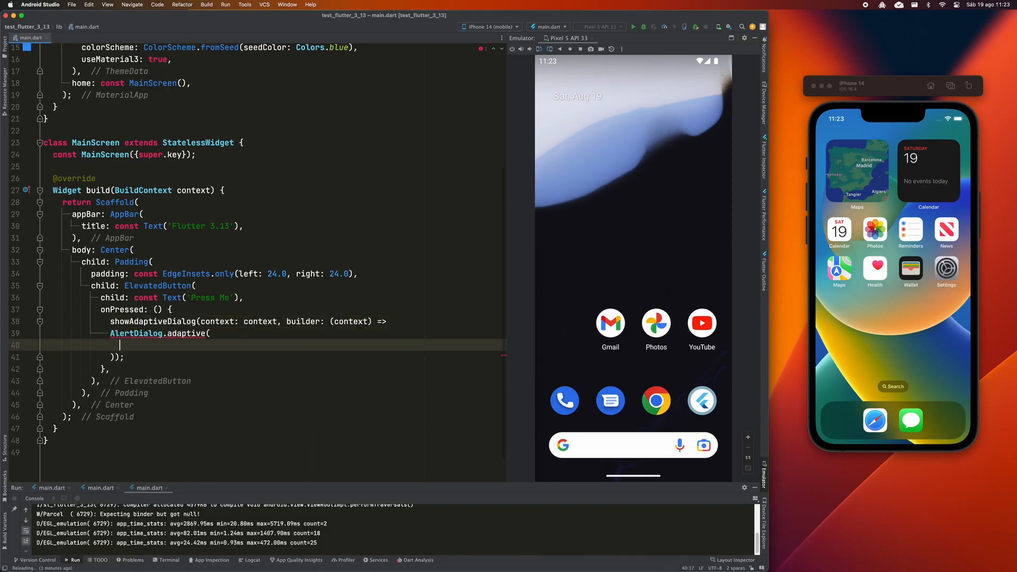
{"action": "type", "text": "title: const Text('Adaptive dialog'),"}
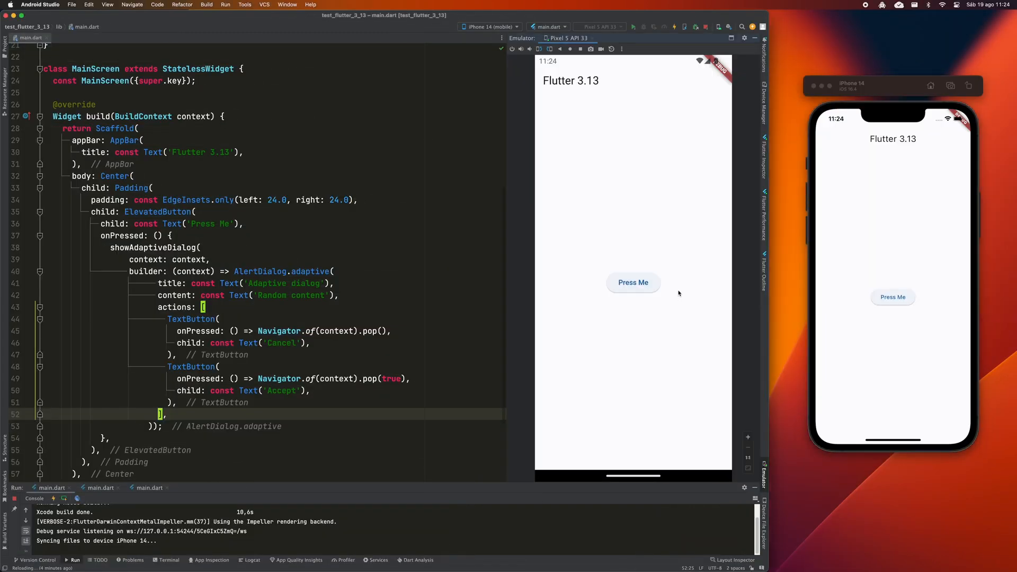
{"action": "left_click", "coordinate": [893, 297]}
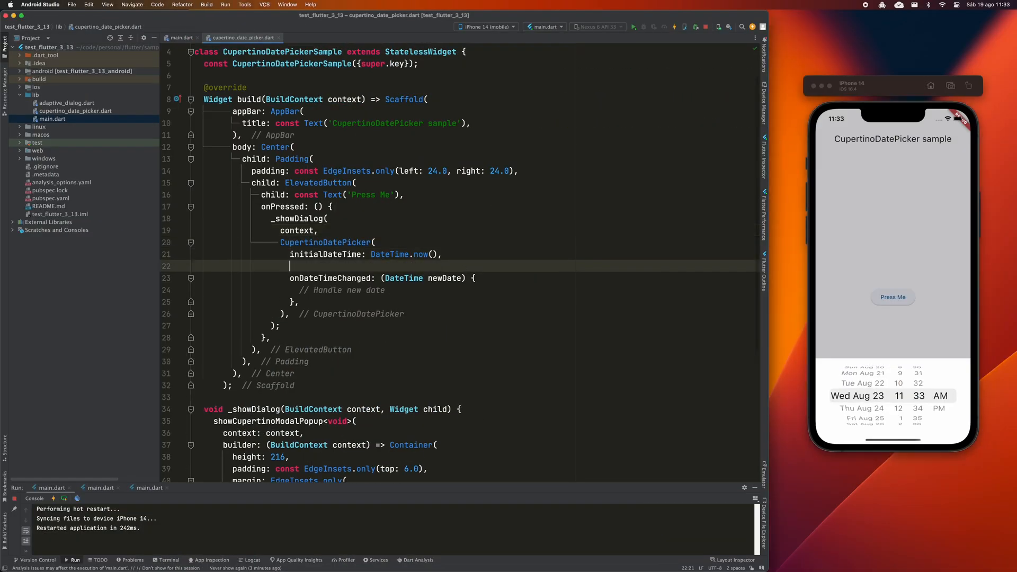
{"action": "type", "text": "mode: CupertinoDatePickerMode.monthYear,"}
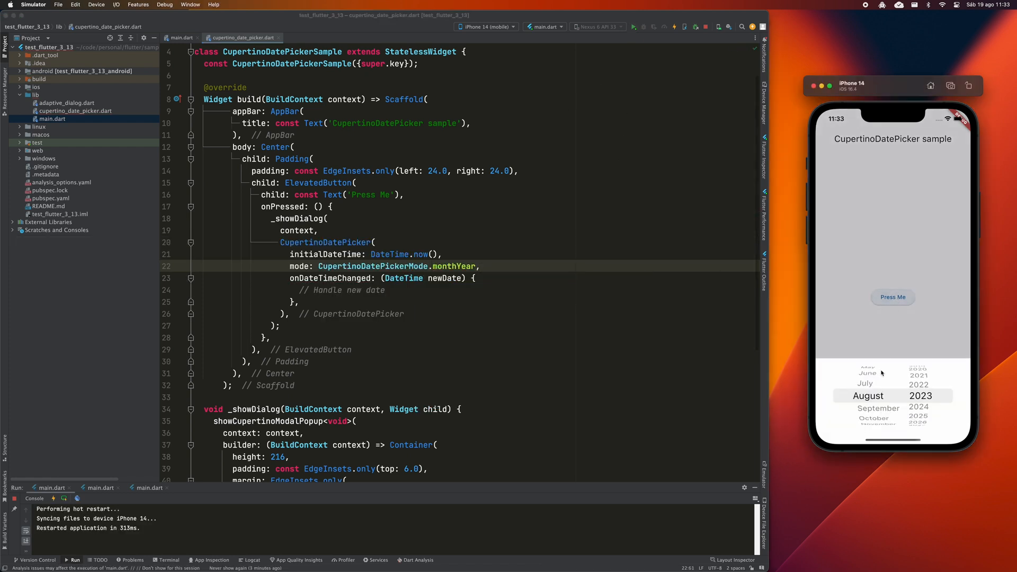
{"action": "scroll", "scroll_direction": "down", "scroll_amount": 3}
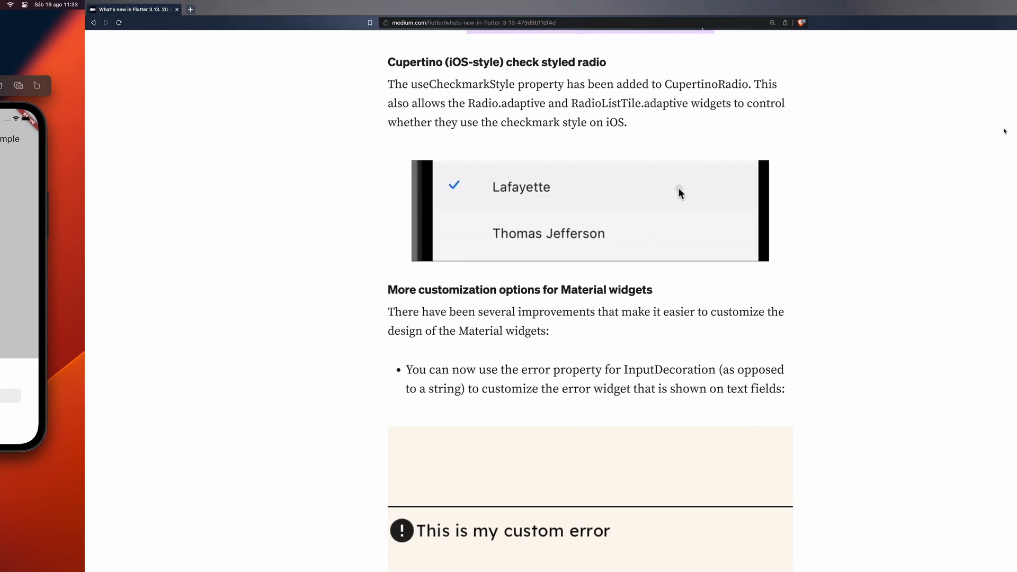
Scroll through 'More customization options for Material widgets' to Switch trackOutlineWidth.
{"action": "scroll", "scroll_direction": "down", "scroll_amount": 3}
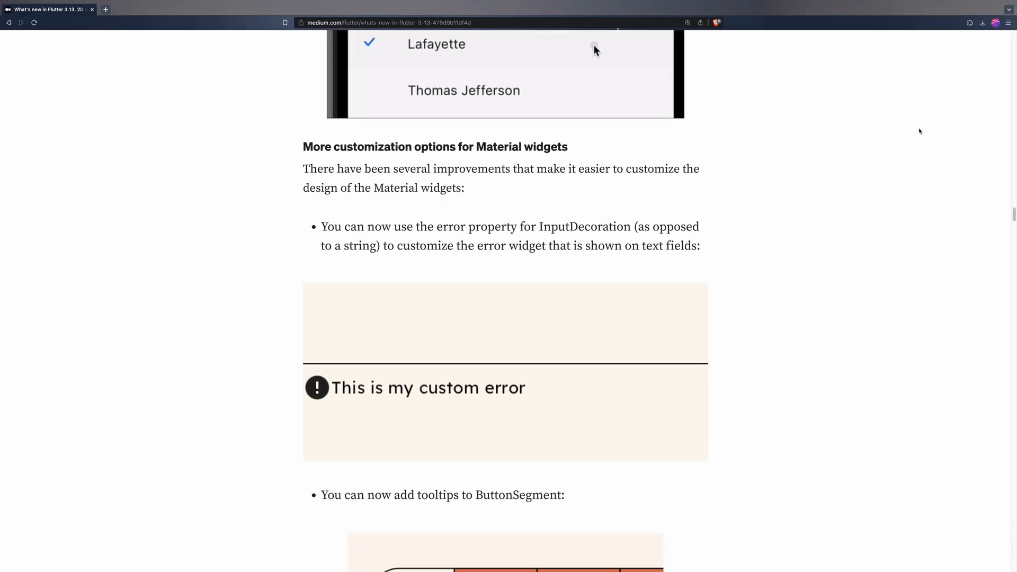
{"action": "scroll", "scroll_direction": "down", "scroll_amount": 3}
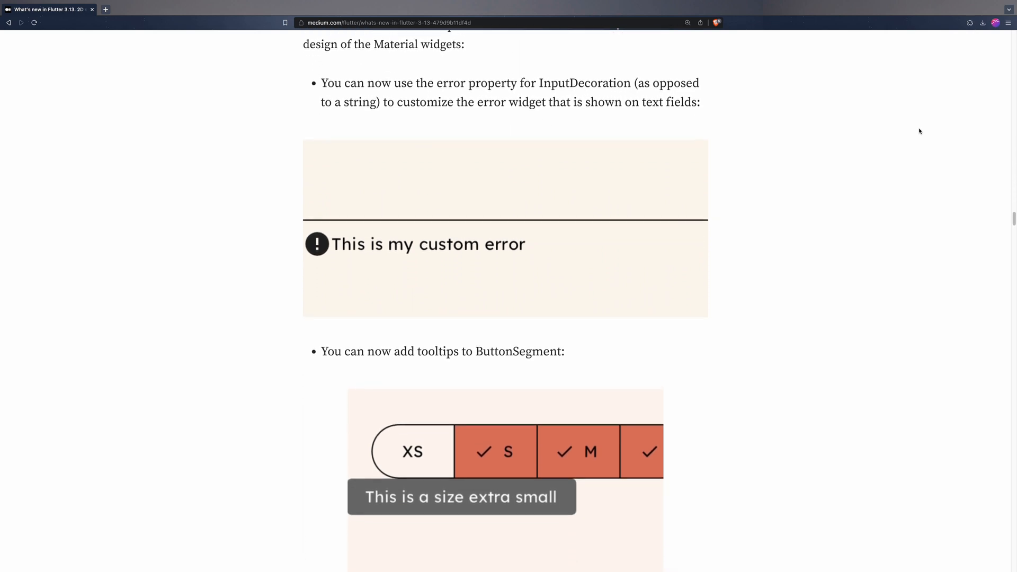
{"action": "scroll", "scroll_direction": "down", "scroll_amount": 3}
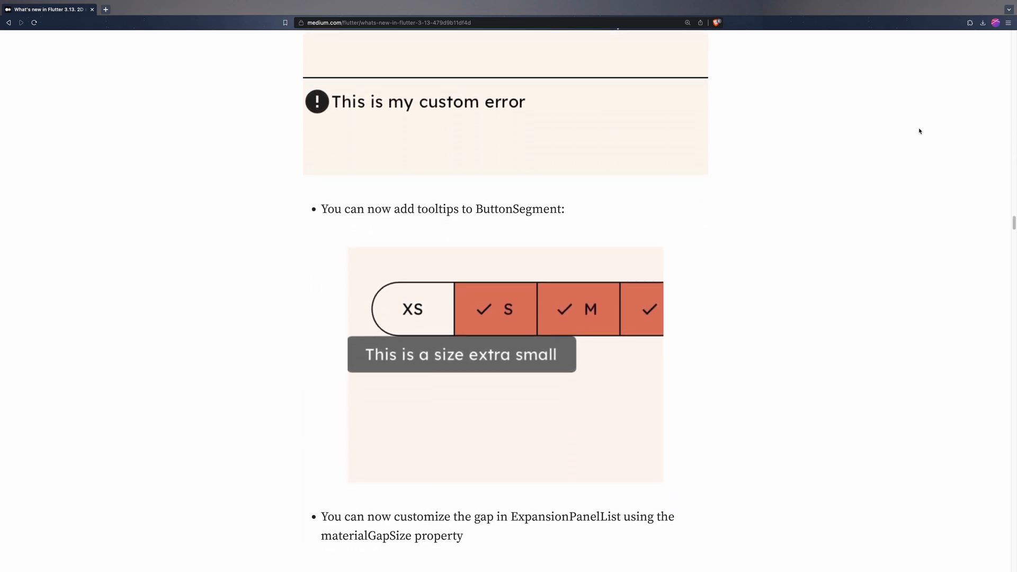
{"action": "scroll", "scroll_direction": "down", "scroll_amount": 3}
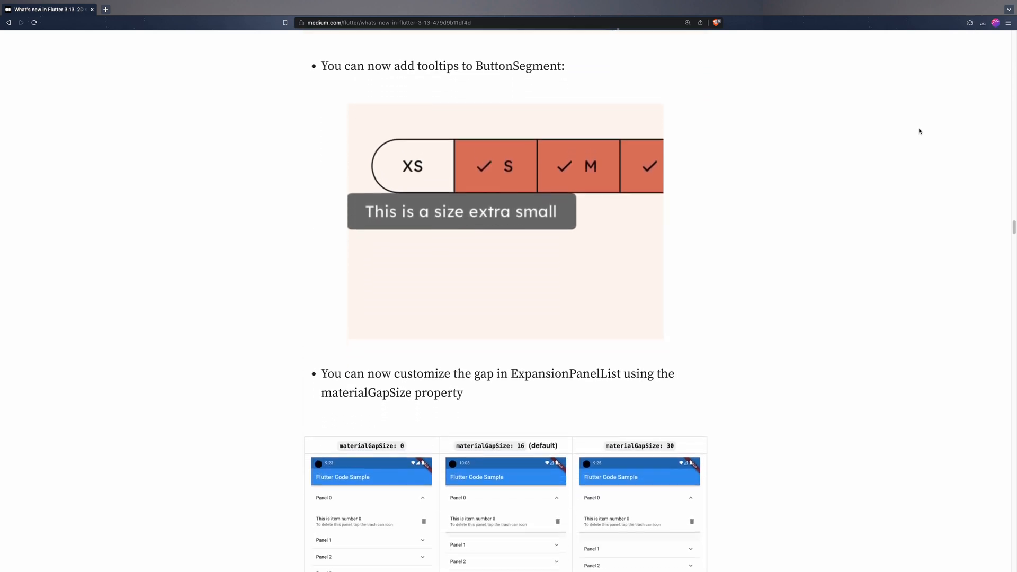
{"action": "scroll", "scroll_direction": "down", "scroll_amount": 3}
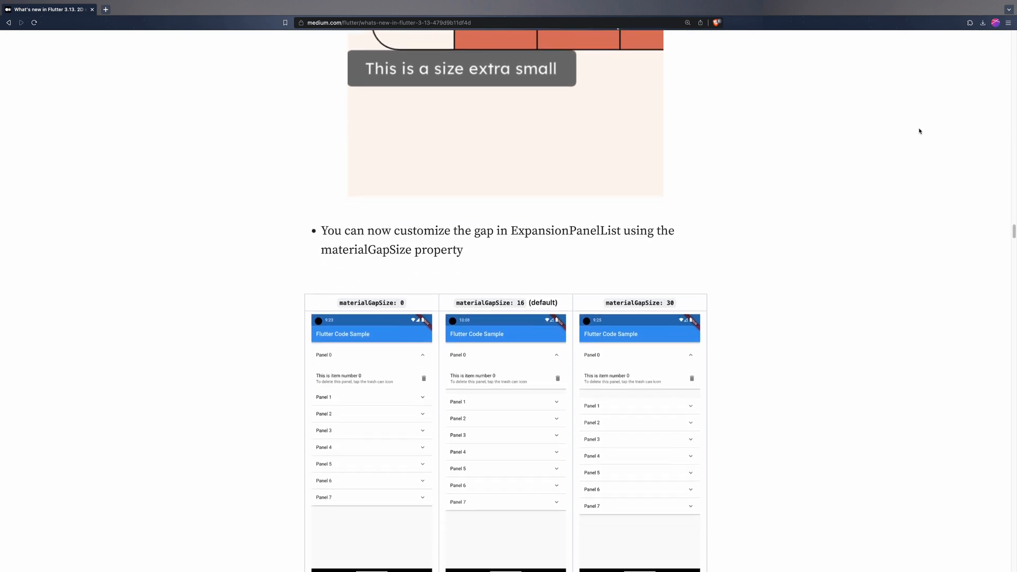
{"action": "scroll", "scroll_direction": "down", "scroll_amount": 3}
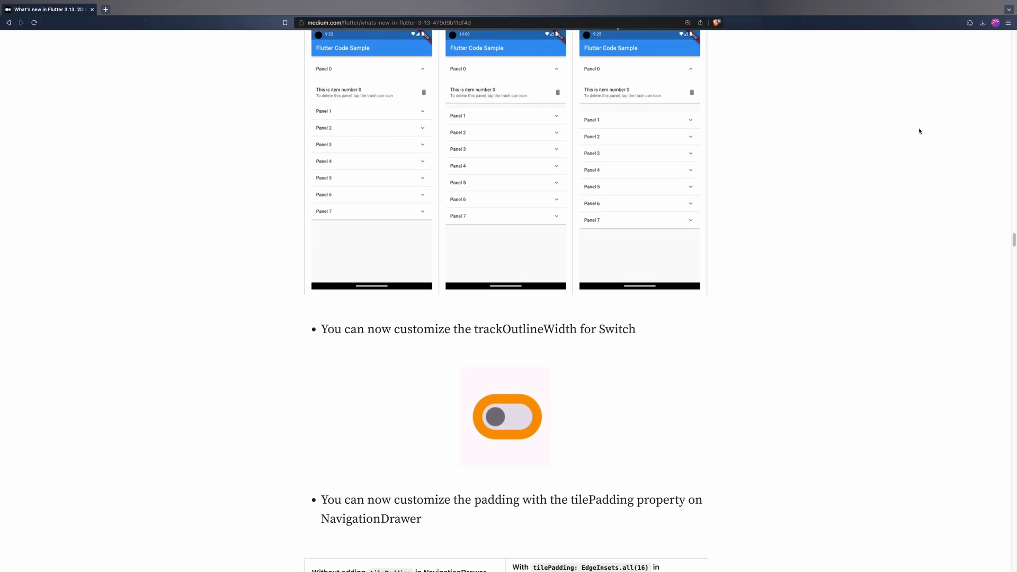
{"action": "scroll", "scroll_direction": "down", "scroll_amount": 3}
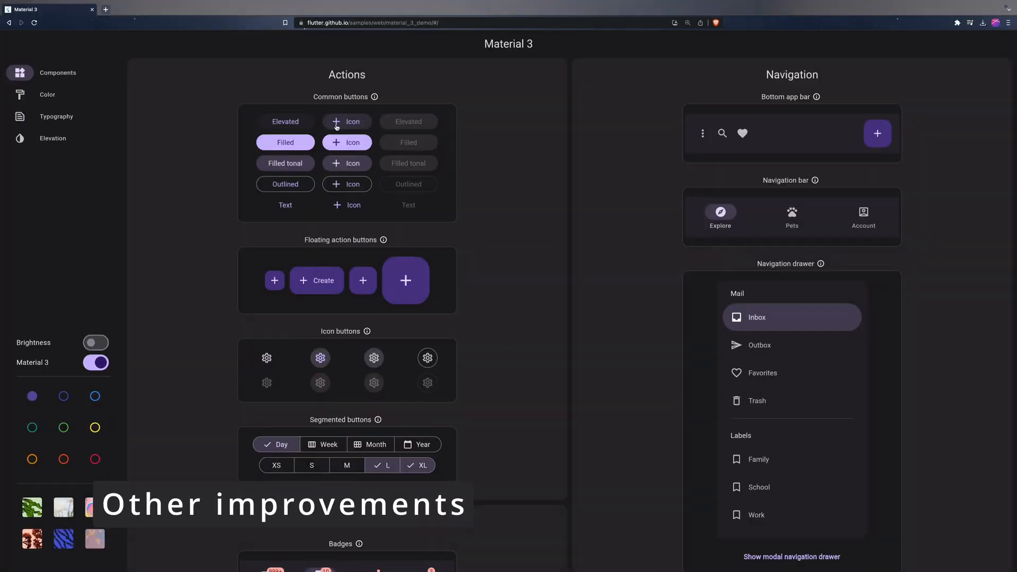
{"action": "mouse_move", "coordinate": [777, 336]}
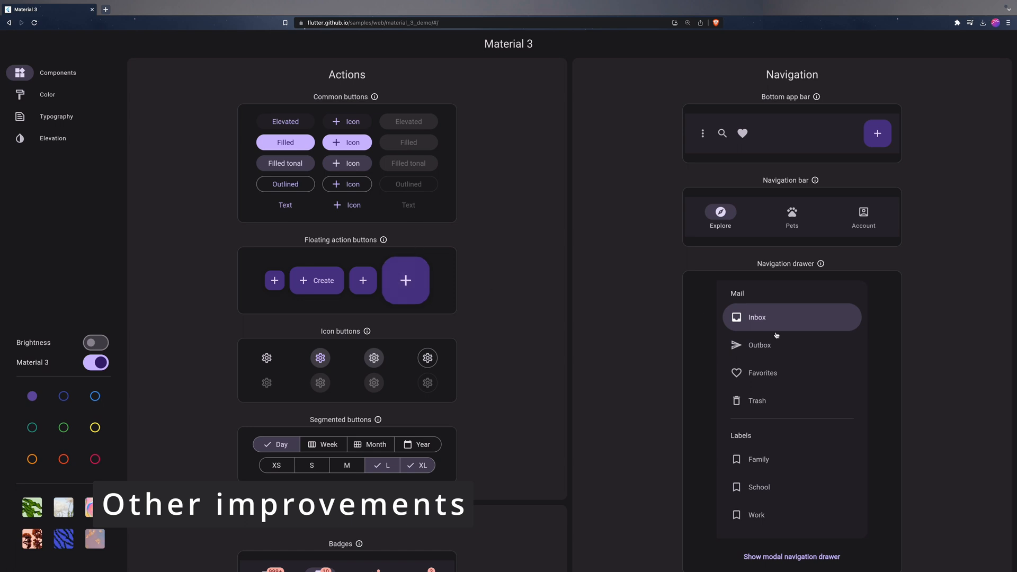
Select Pets in the navigation bar, Meet in the badges demo, and the blue color seed.
{"action": "left_click", "coordinate": [792, 216]}
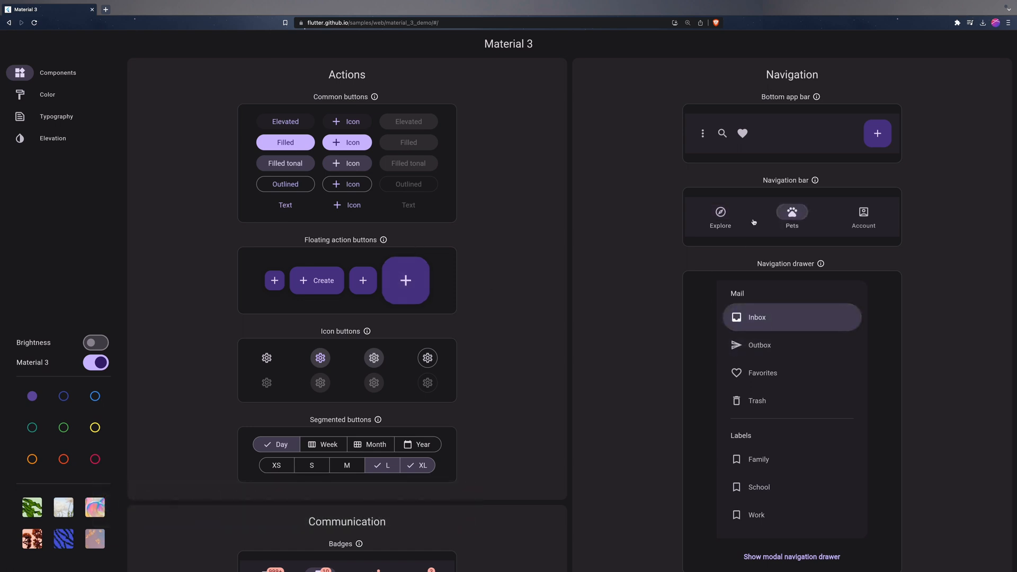
{"action": "scroll", "scroll_direction": "down", "scroll_amount": 3}
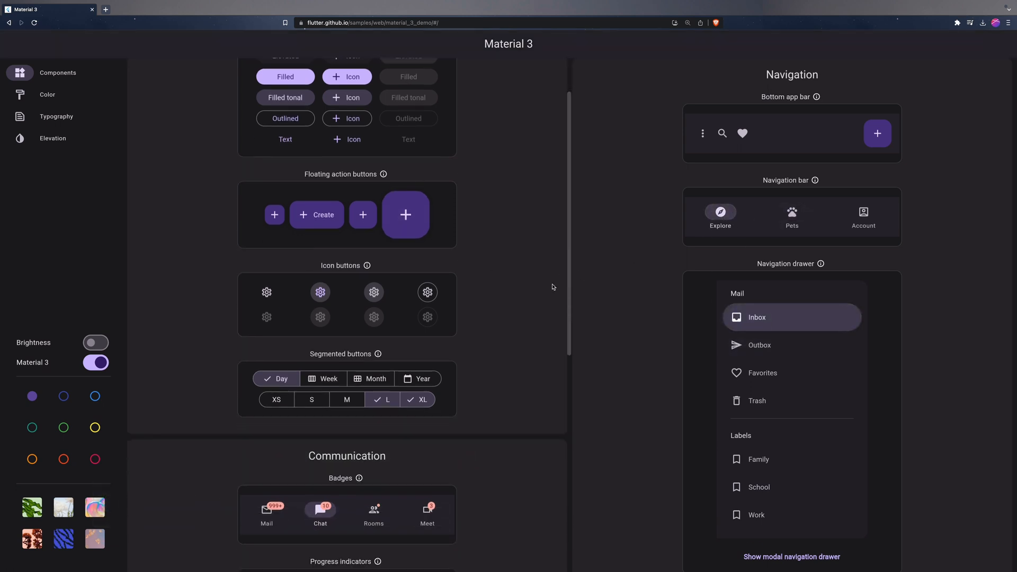
{"action": "scroll", "scroll_direction": "down", "scroll_amount": 3}
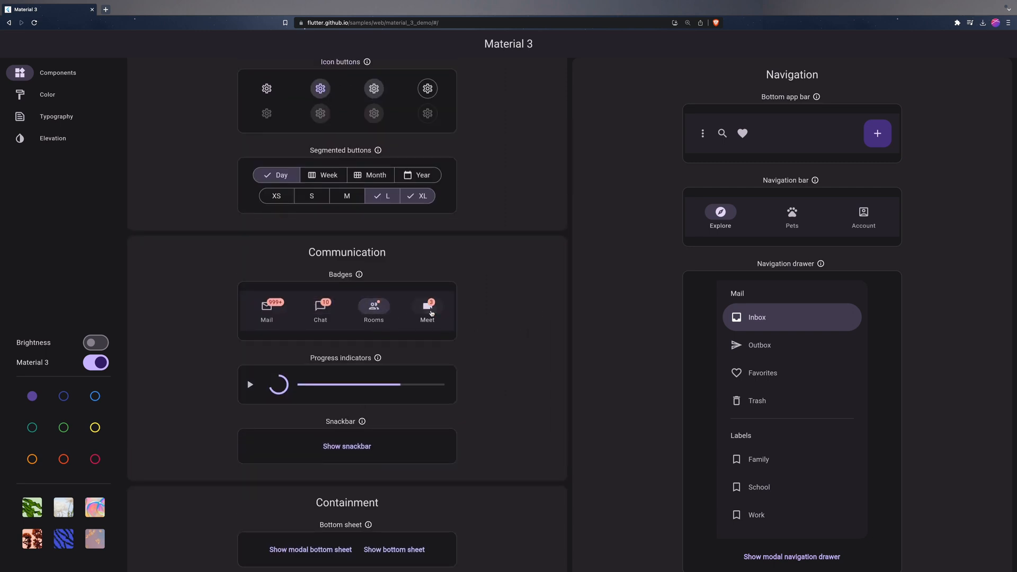
{"action": "left_click", "coordinate": [249, 384]}
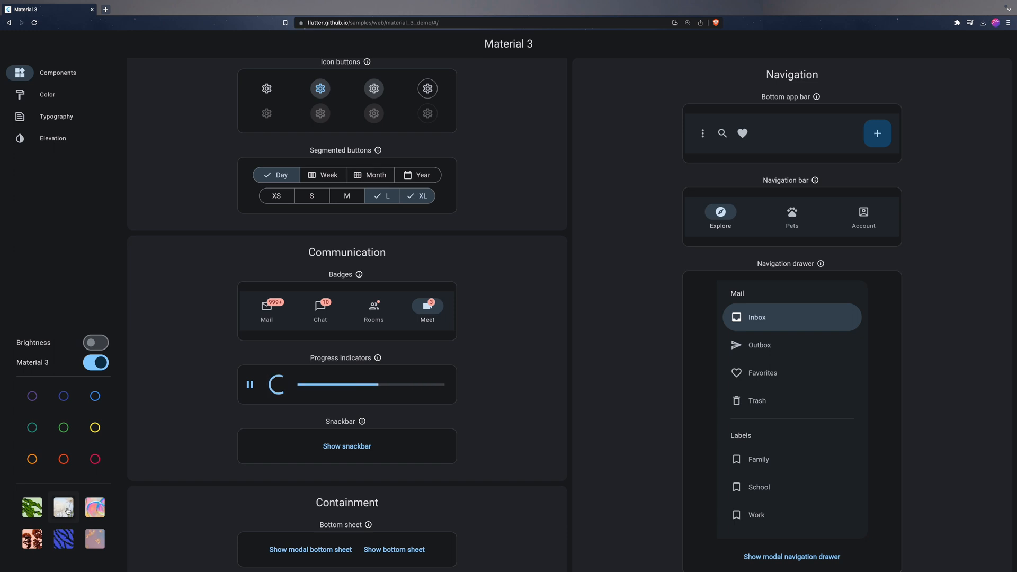
{"action": "left_click", "coordinate": [95, 508]}
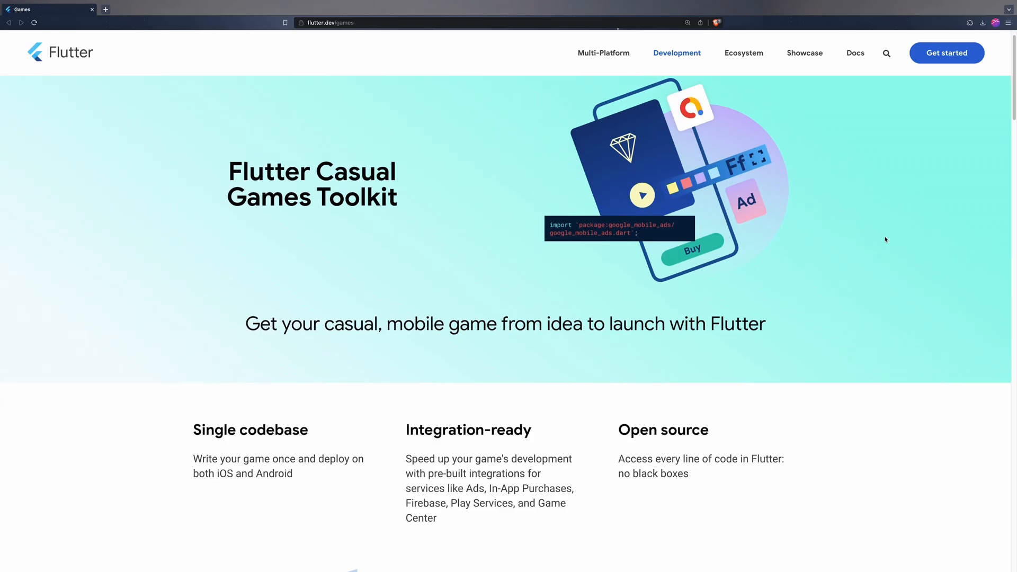
Scroll flutter.dev/games past the Play Flutter Games carousel to the Games Resources videos.
{"action": "scroll", "scroll_direction": "down", "scroll_amount": 3}
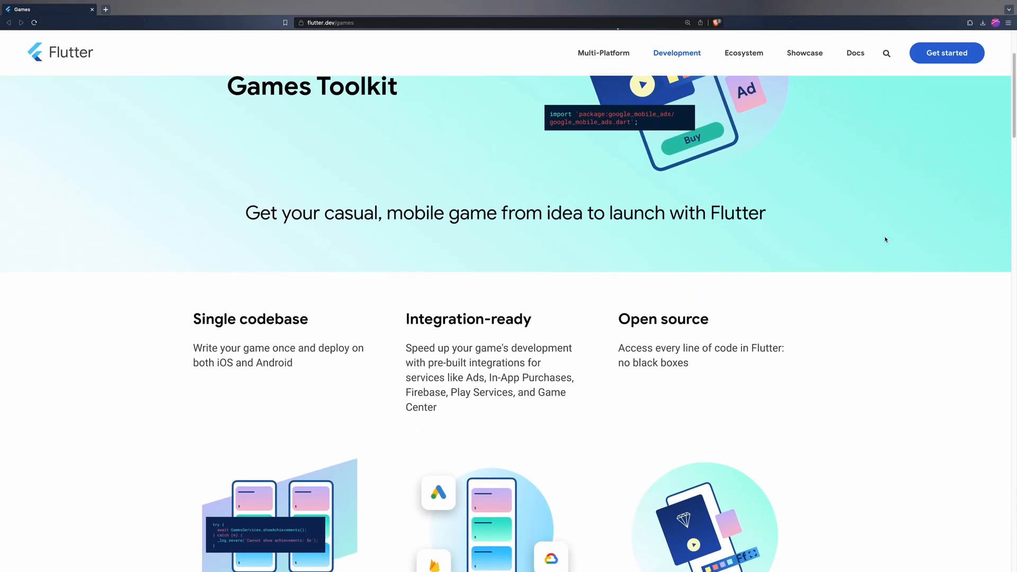
{"action": "scroll", "scroll_direction": "down", "scroll_amount": 3}
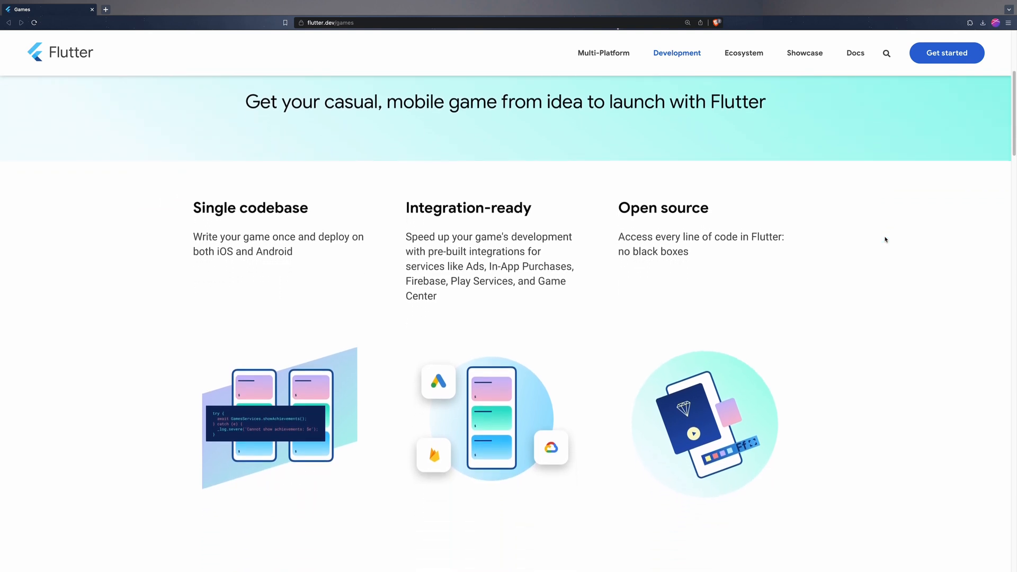
{"action": "scroll", "scroll_direction": "down", "scroll_amount": 3}
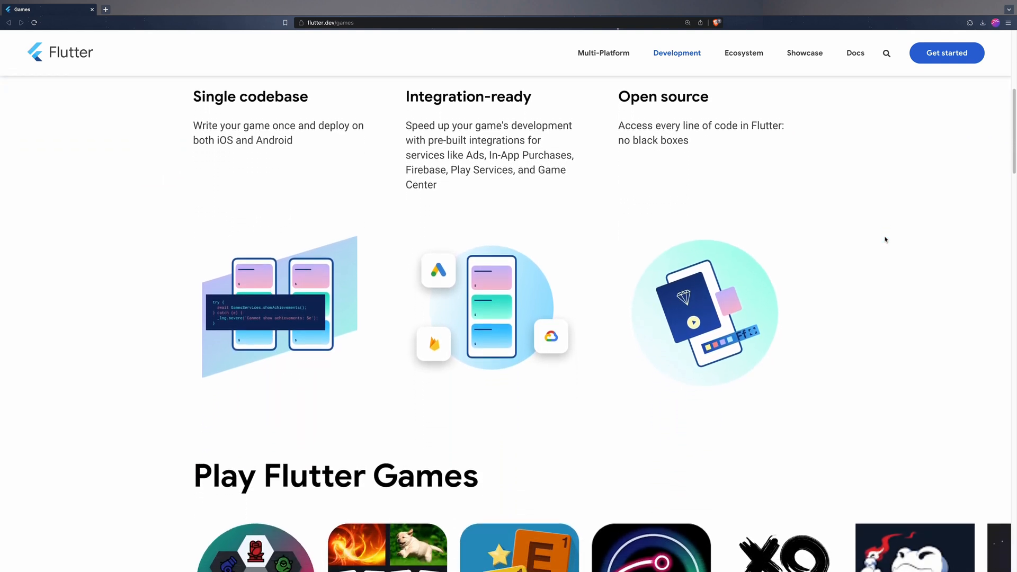
{"action": "scroll", "scroll_direction": "down", "scroll_amount": 3}
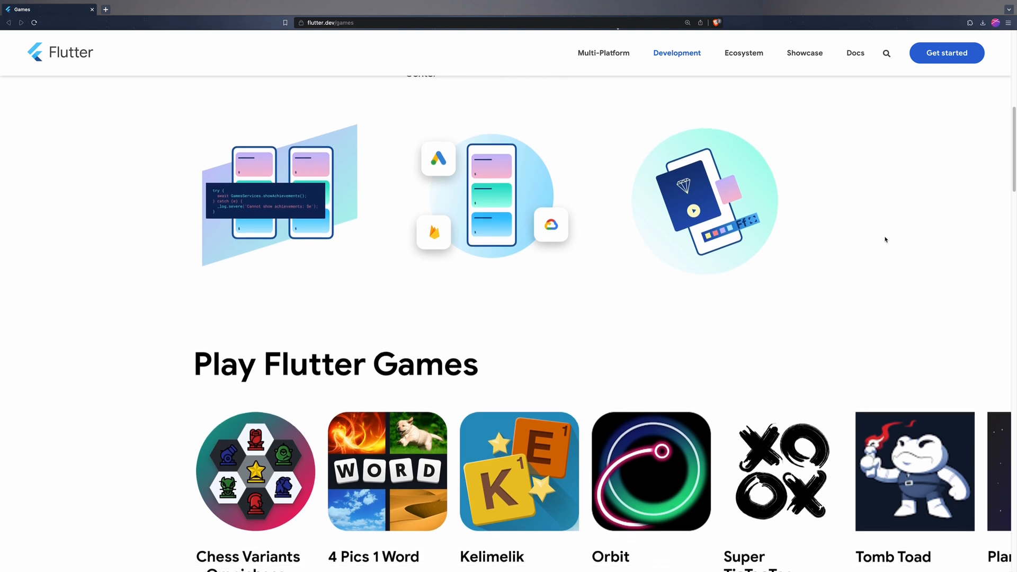
{"action": "scroll", "scroll_direction": "down", "scroll_amount": 3}
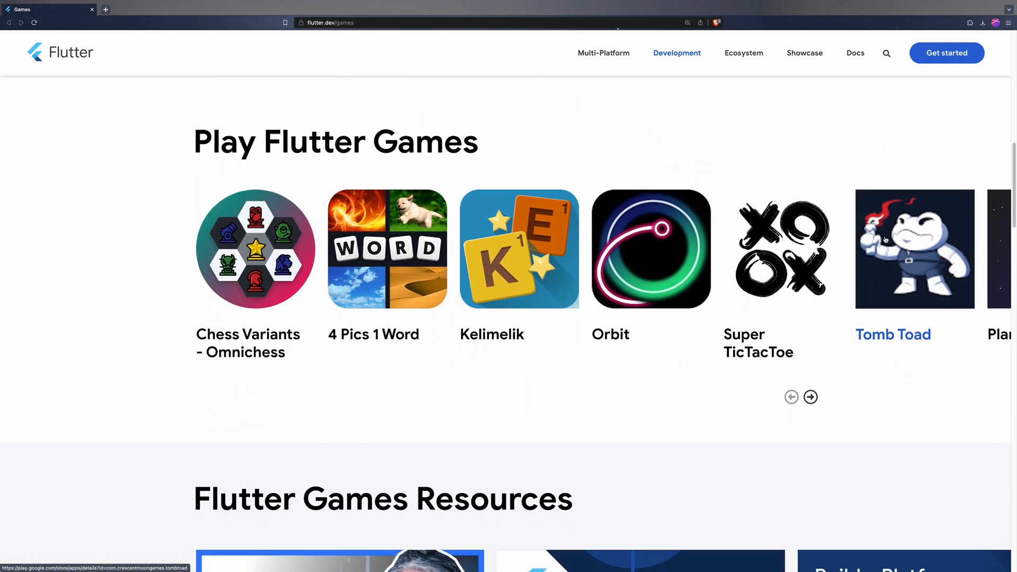
{"action": "scroll", "scroll_direction": "down", "scroll_amount": 3}
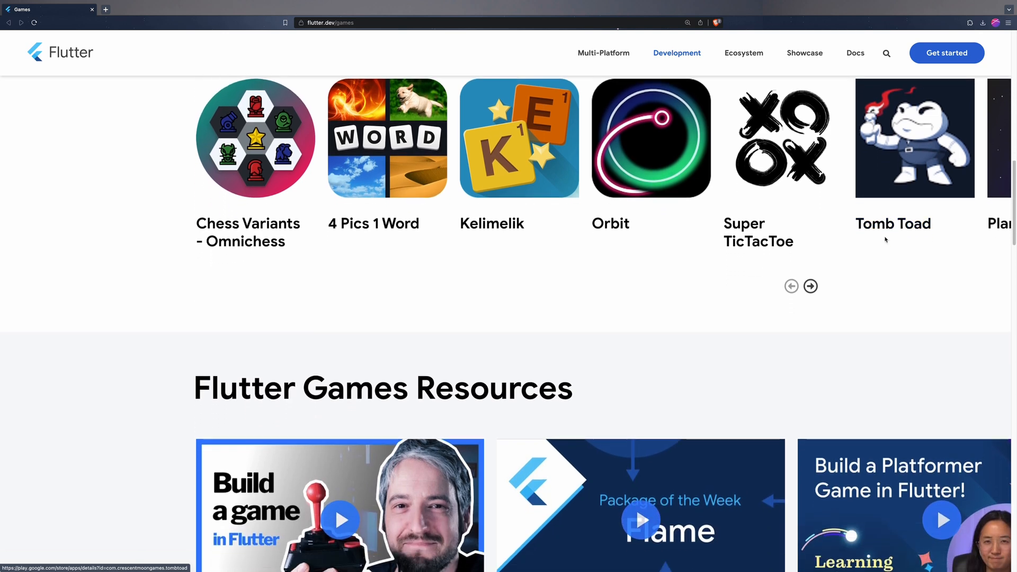